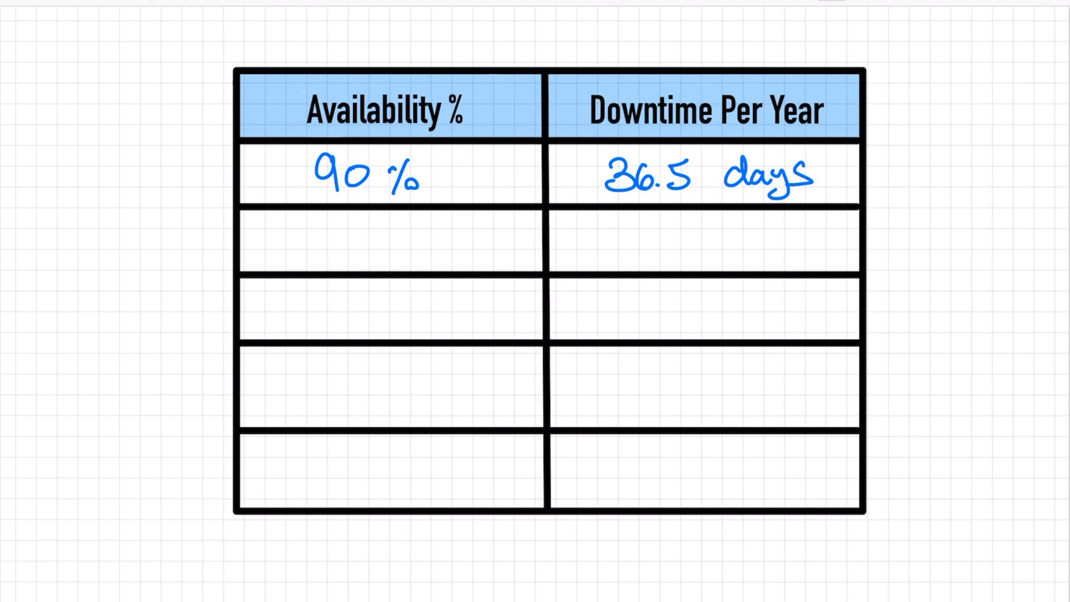
Handwrite the red 'nines' label and the second row: 99% with 3.65 days downtime
type("nines")
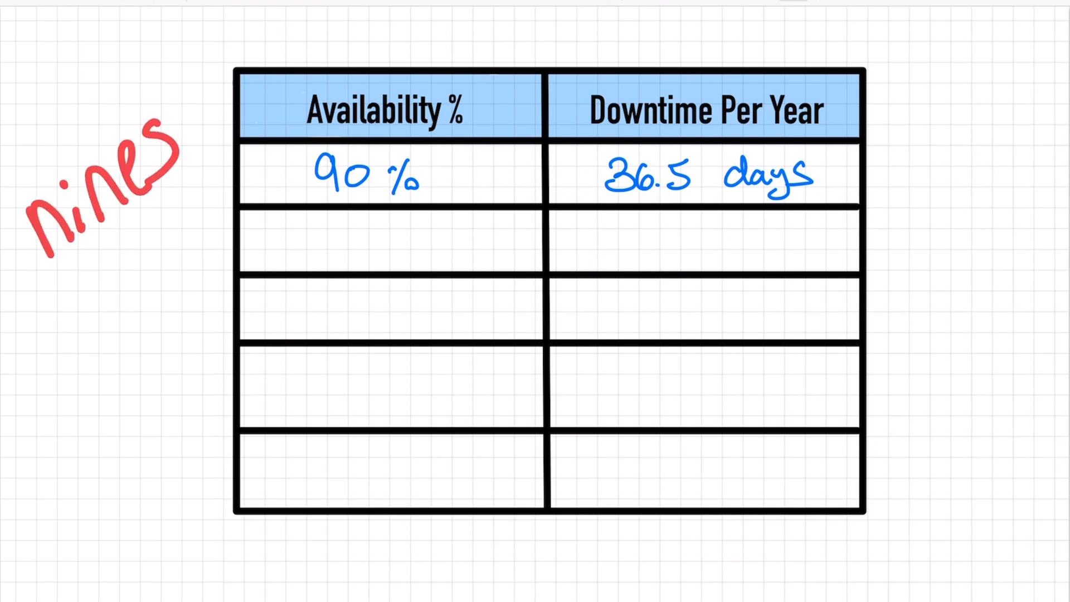
type("99")
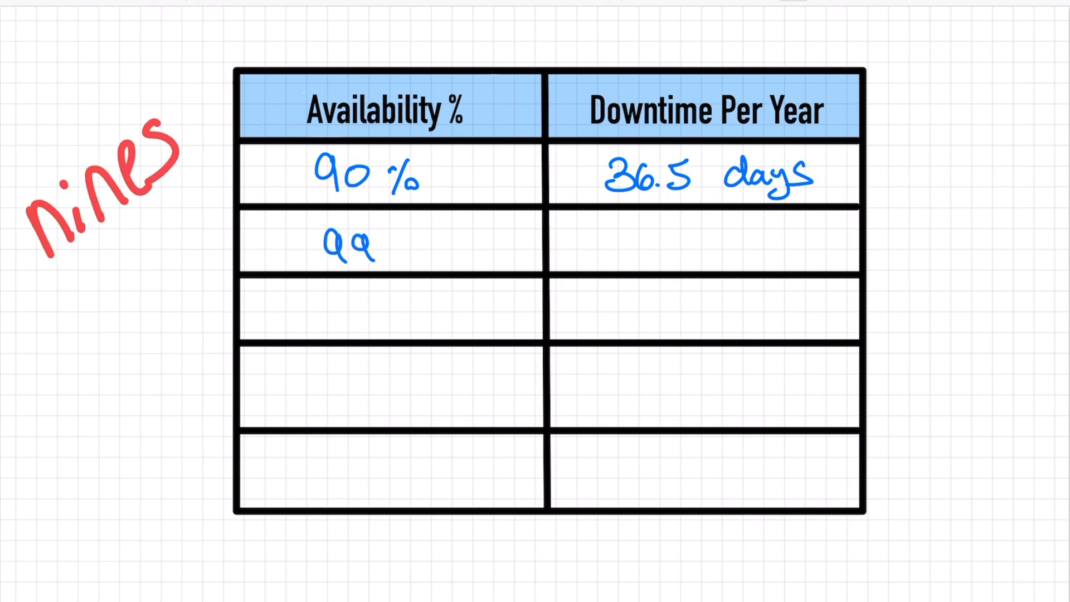
type("%")
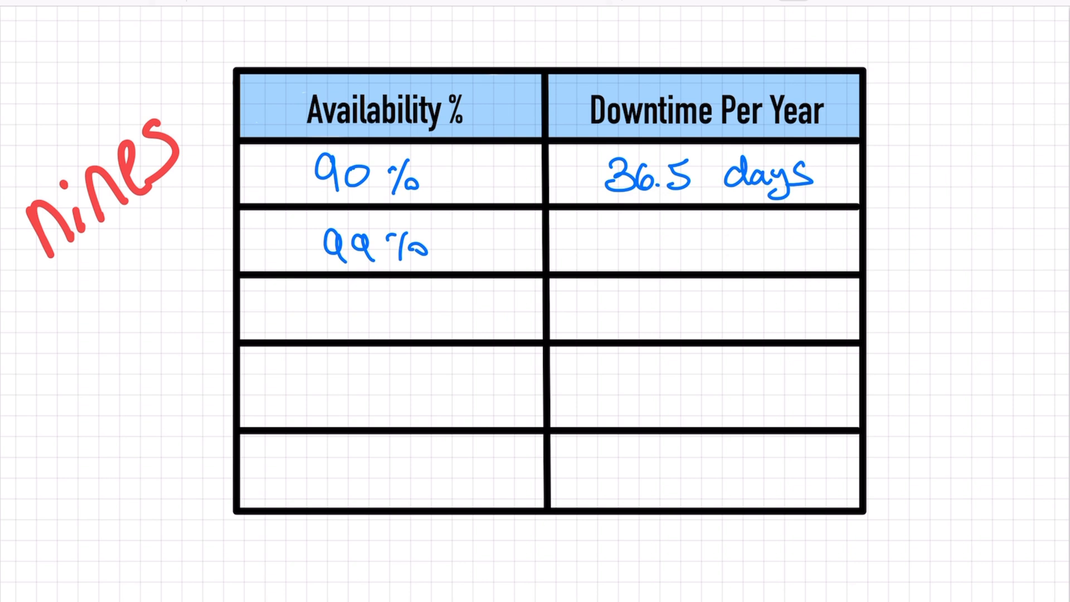
type("3.65 days")
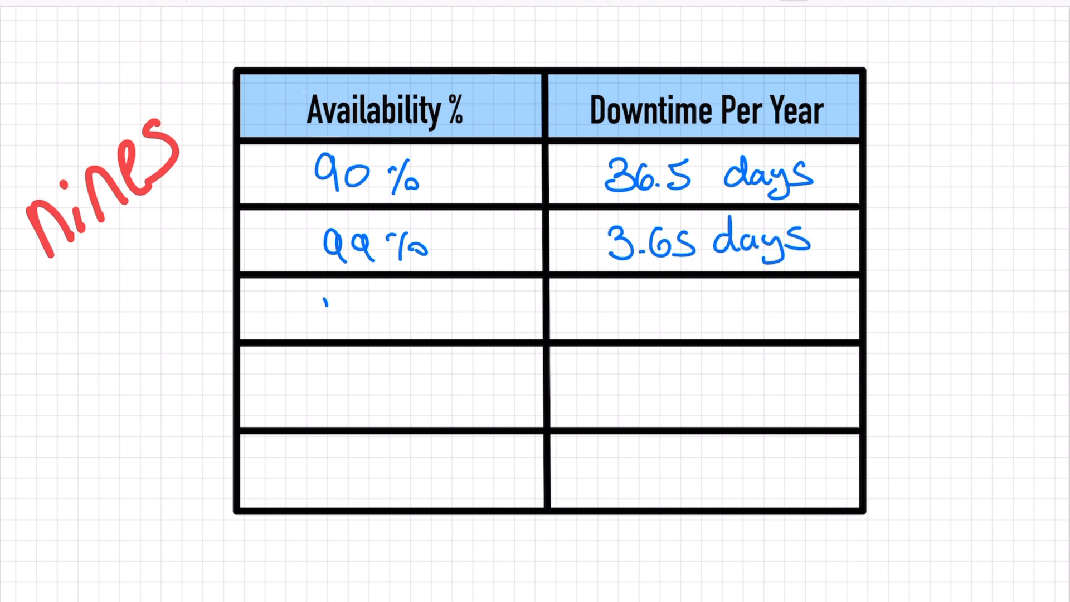
Handwrite the third row: 99.9% availability with 8.76 hours downtime
type("99.9%")
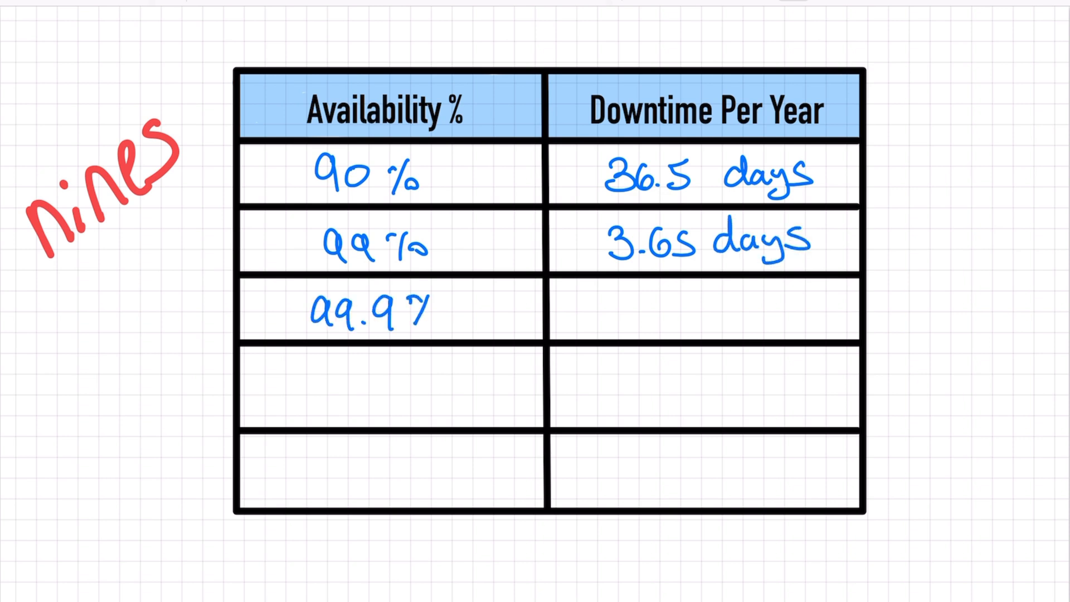
left_click_drag(308, 308, 409, 315)
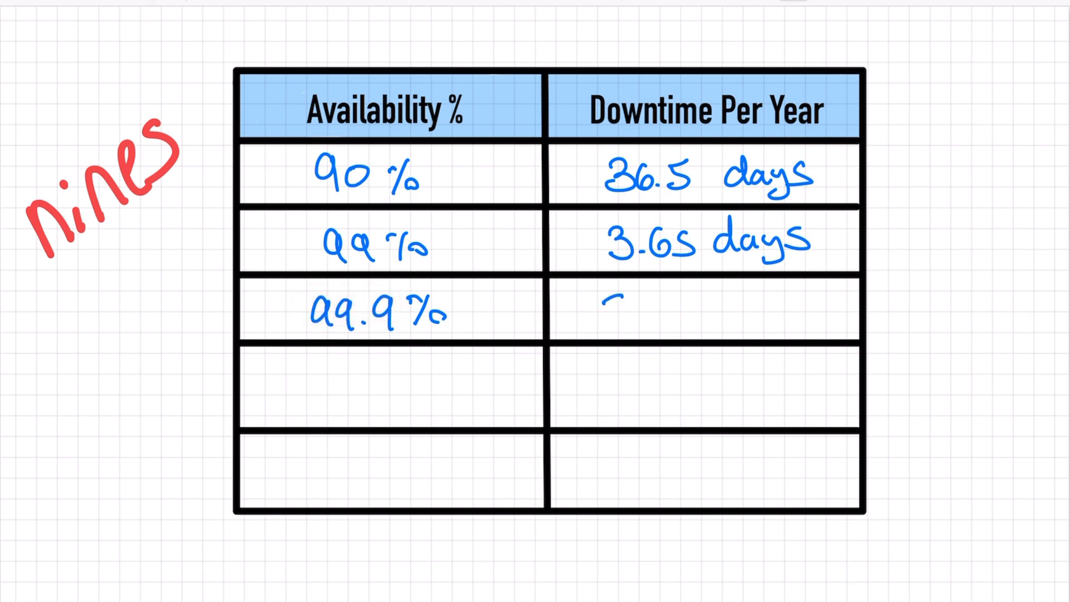
type("8.76 hours")
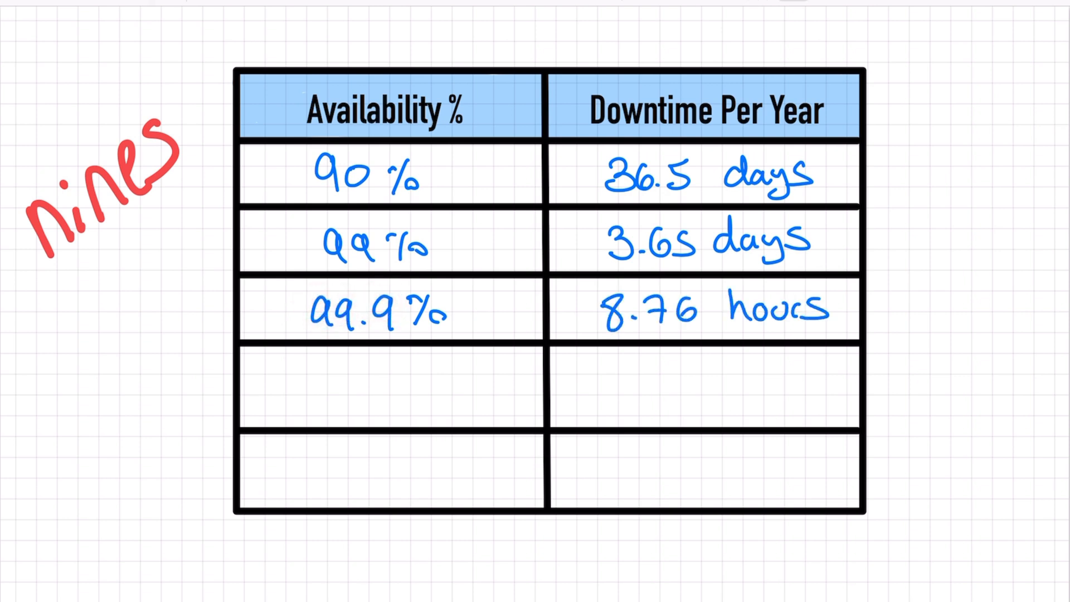
Handwrite 99.99% with 52.56 min downtime, then 99.999% in the last row
type("99.99%")
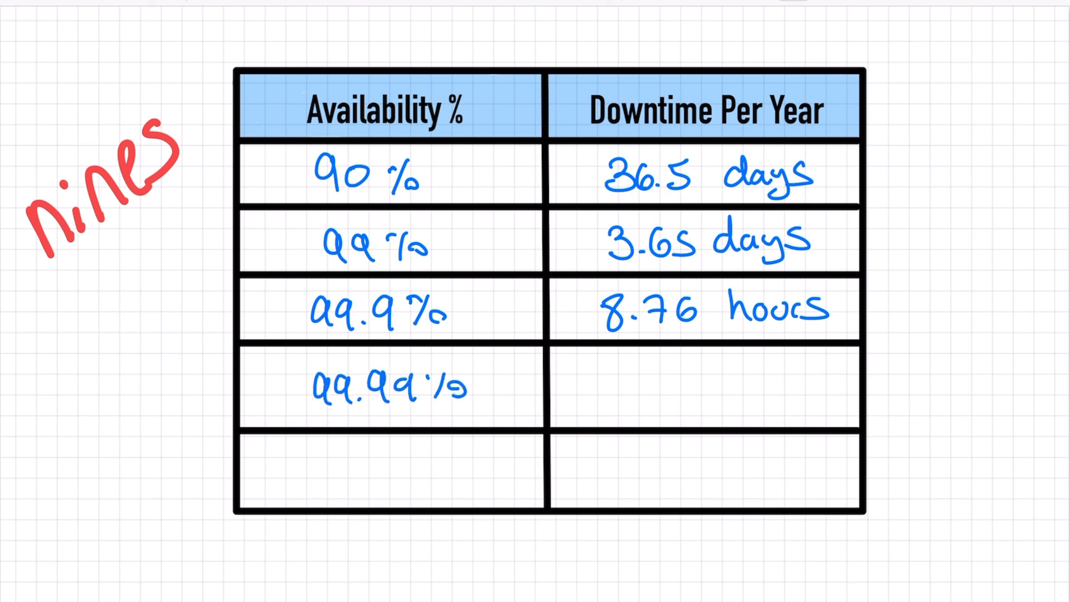
type("52")
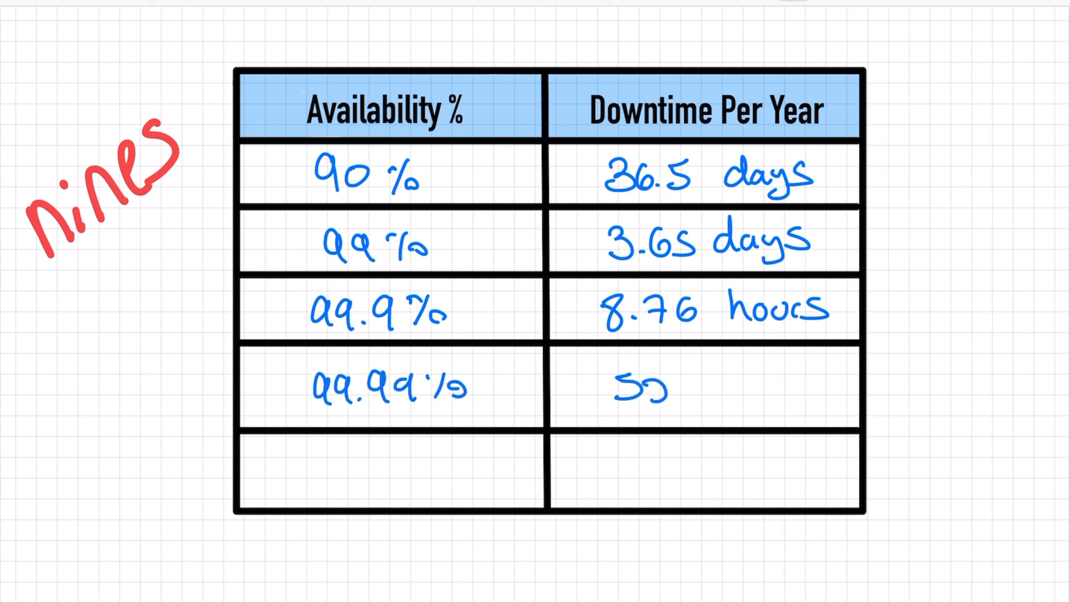
type("52.56 min")
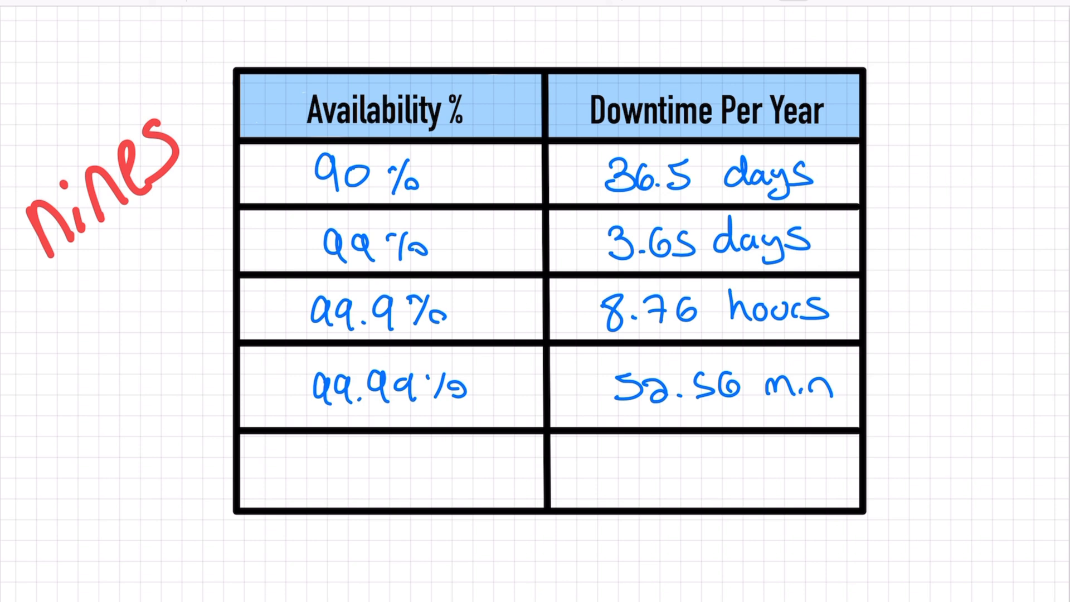
type("0")
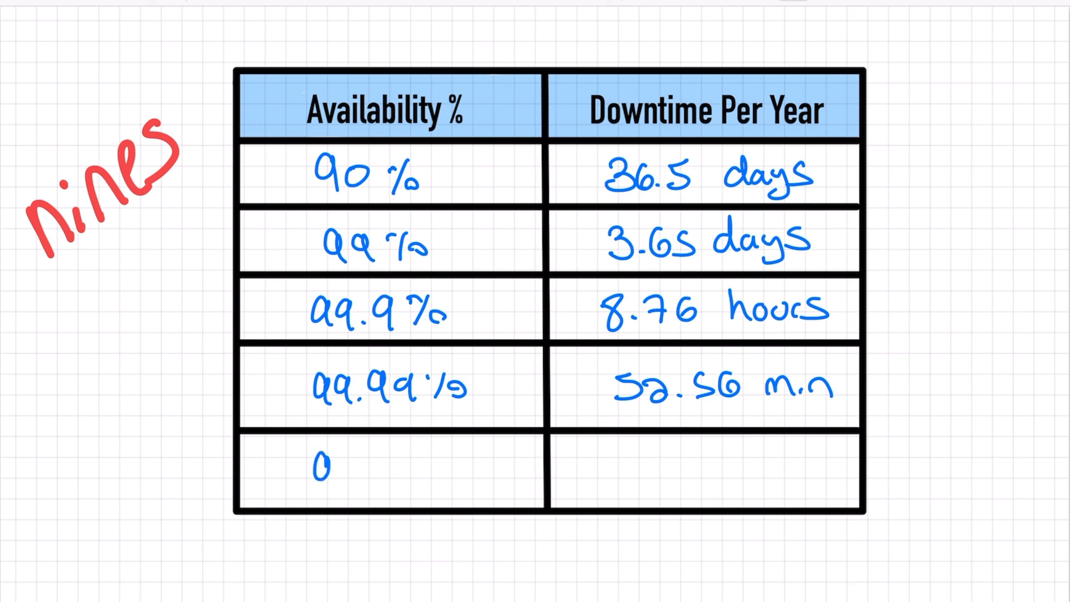
type("99.999%")
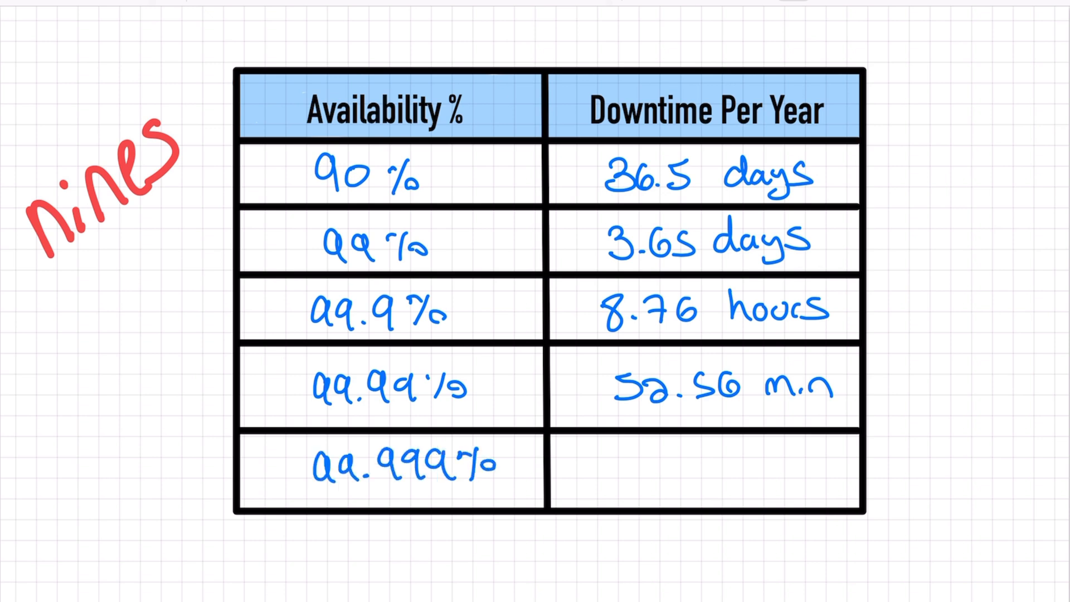